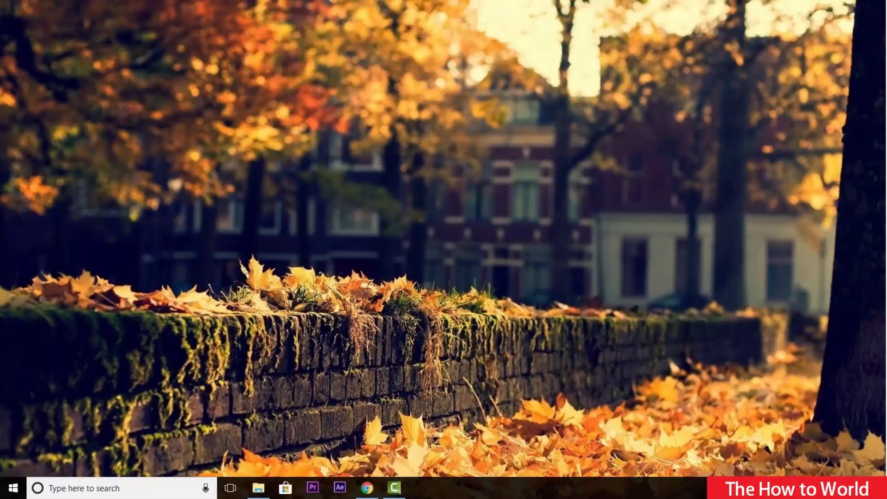
- Share the APK from SD card > apk files to WhatsApp via the Send sheet
{"action": "left_click", "coordinate": [489, 478]}
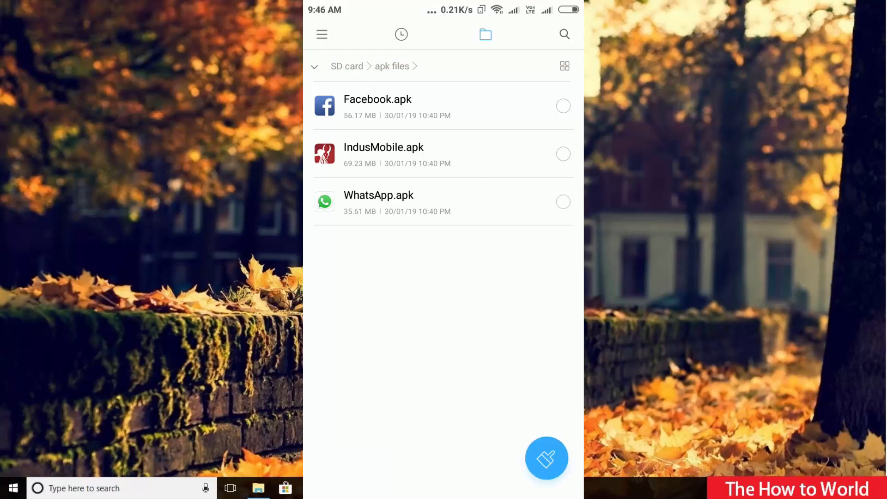
{"action": "left_click", "coordinate": [546, 458]}
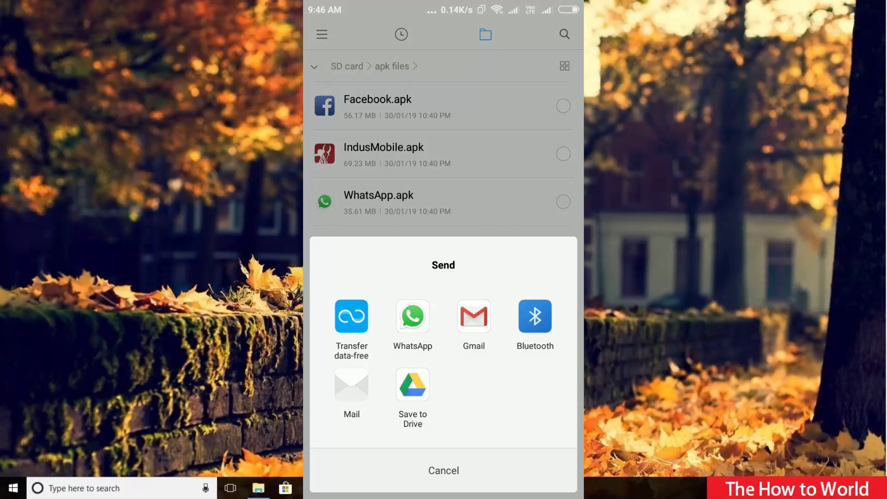
{"action": "left_click", "coordinate": [413, 315]}
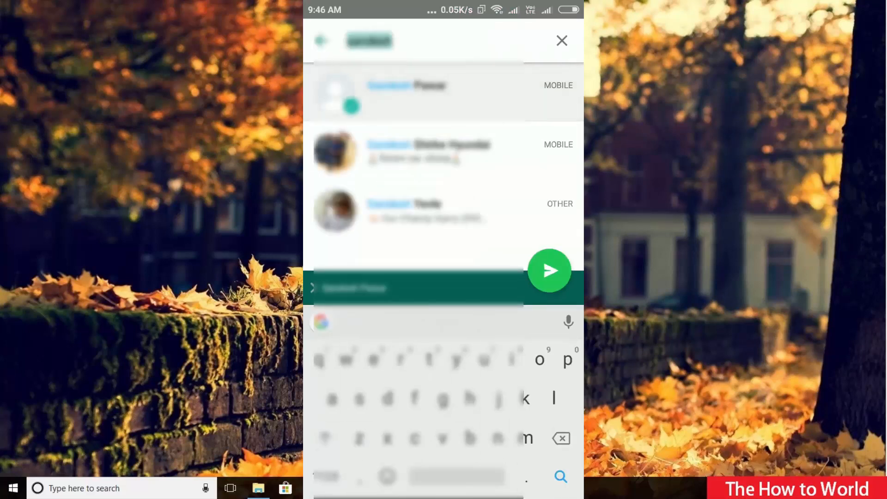
- Send the shared APK to the selected WhatsApp contact to start the upload
{"action": "left_click", "coordinate": [548, 270]}
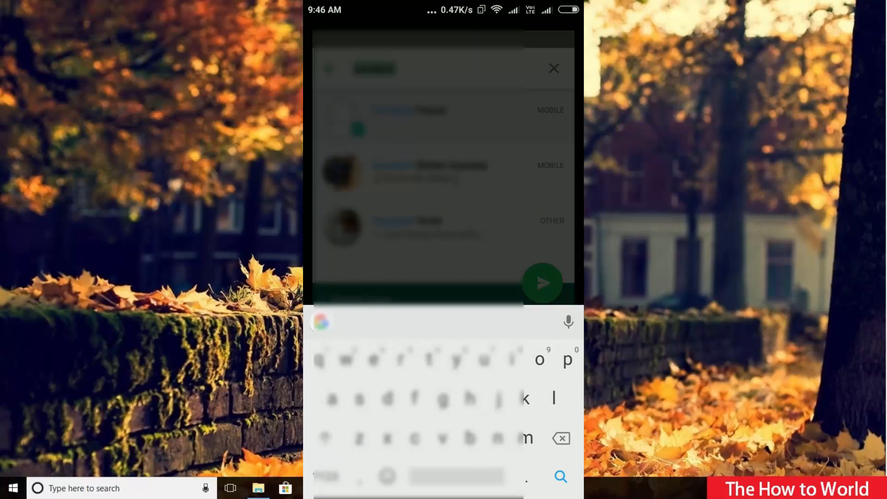